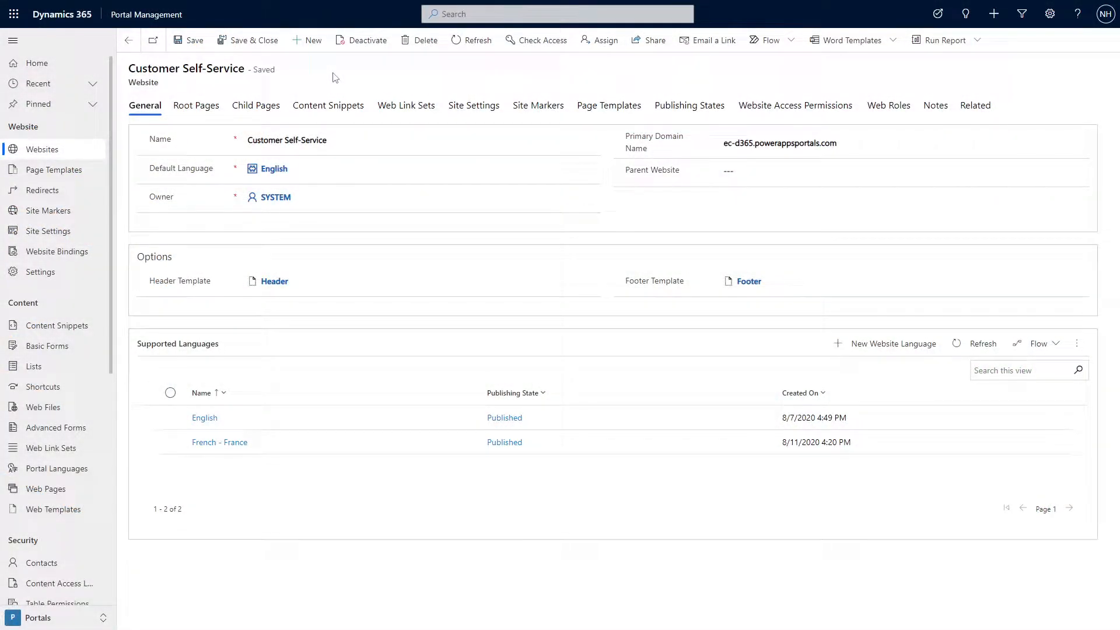
- Review the live Contoso portal home page and its Knowledge Base page
left_click(273, 282)
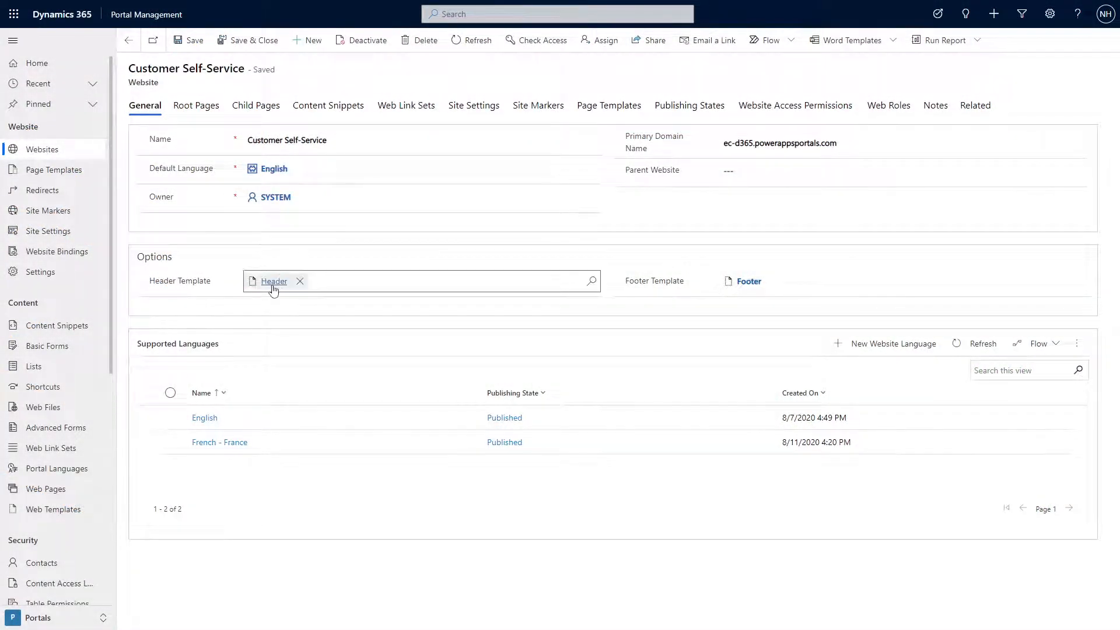
left_click(749, 281)
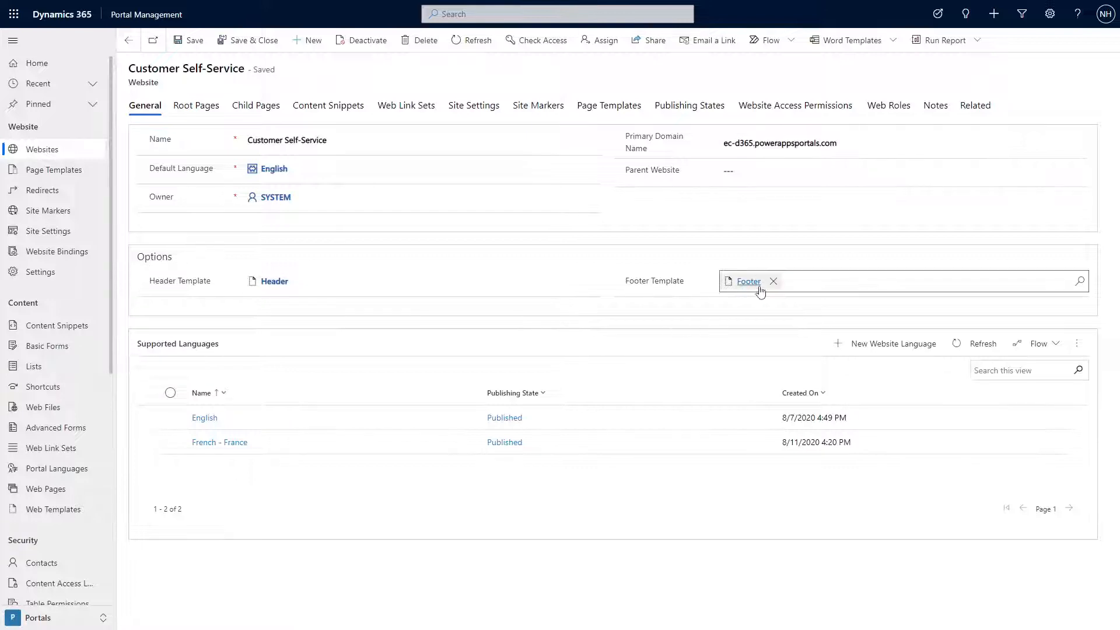
left_click(273, 281)
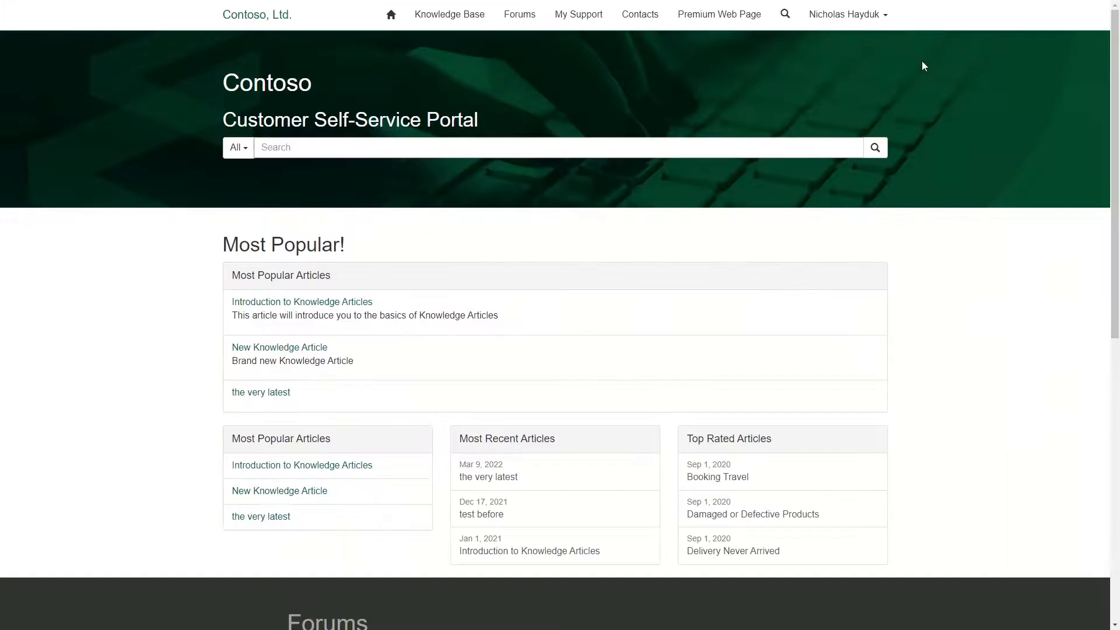
mouse_move(450, 14)
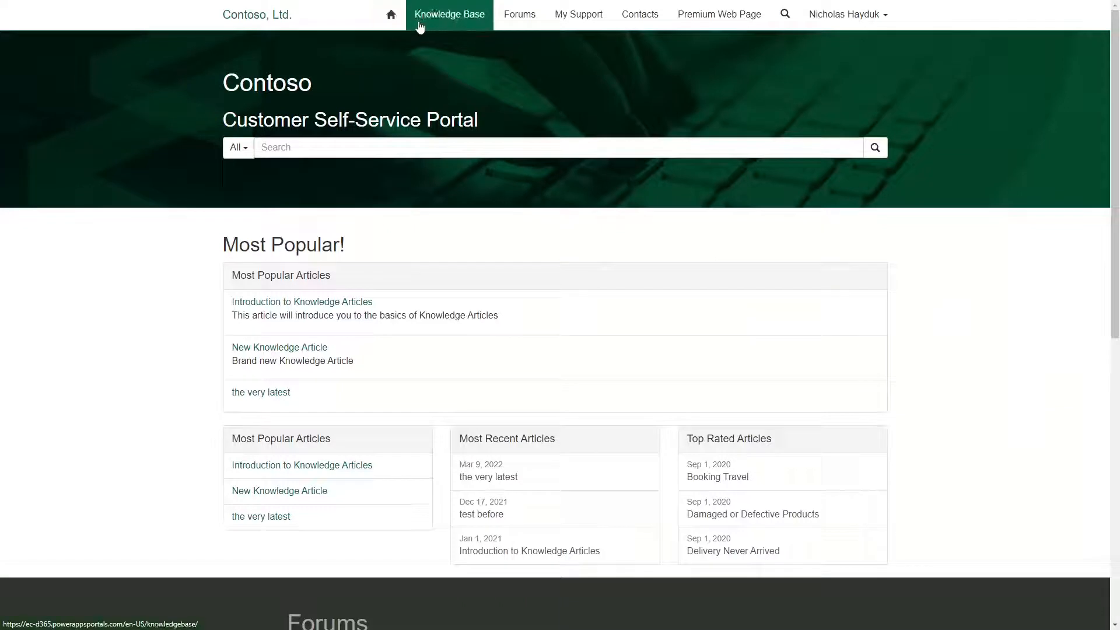
mouse_move(719, 14)
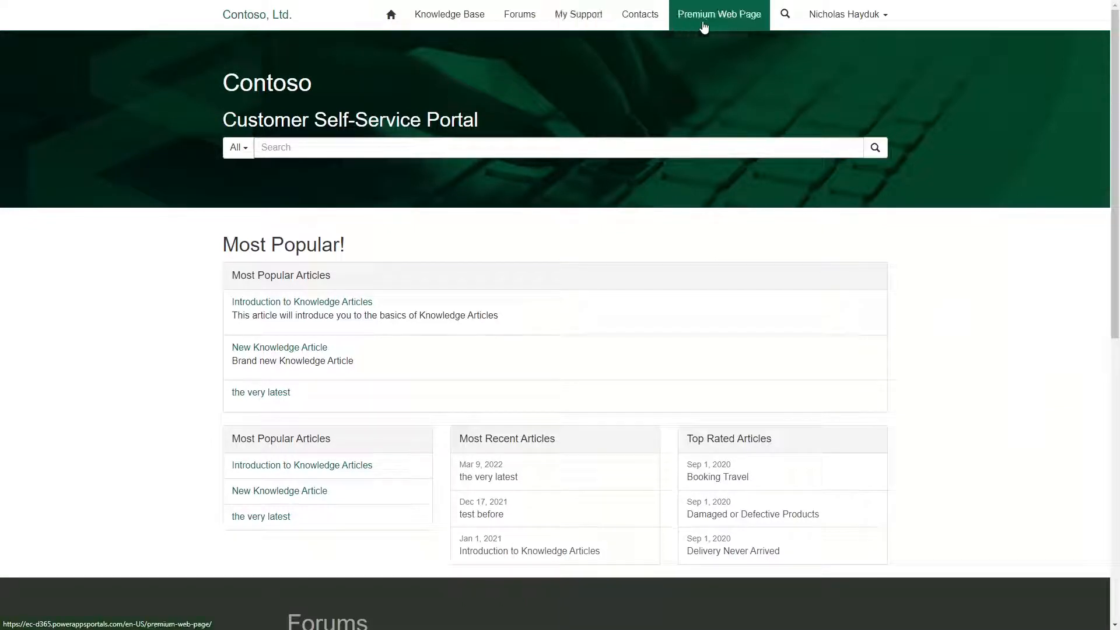
mouse_move(918, 82)
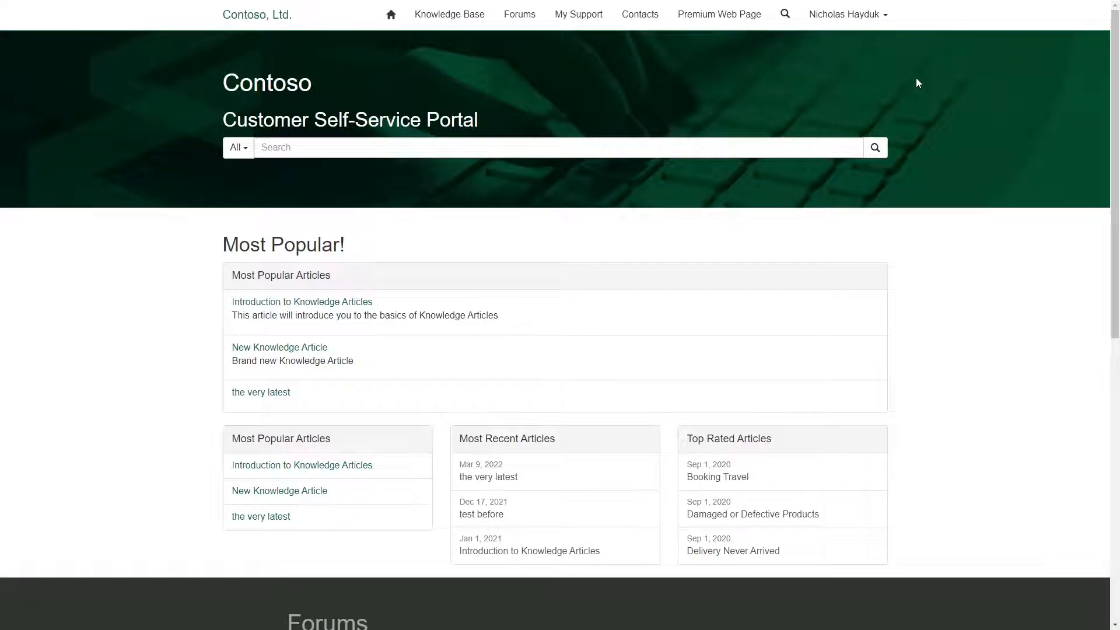
scroll("down", 3)
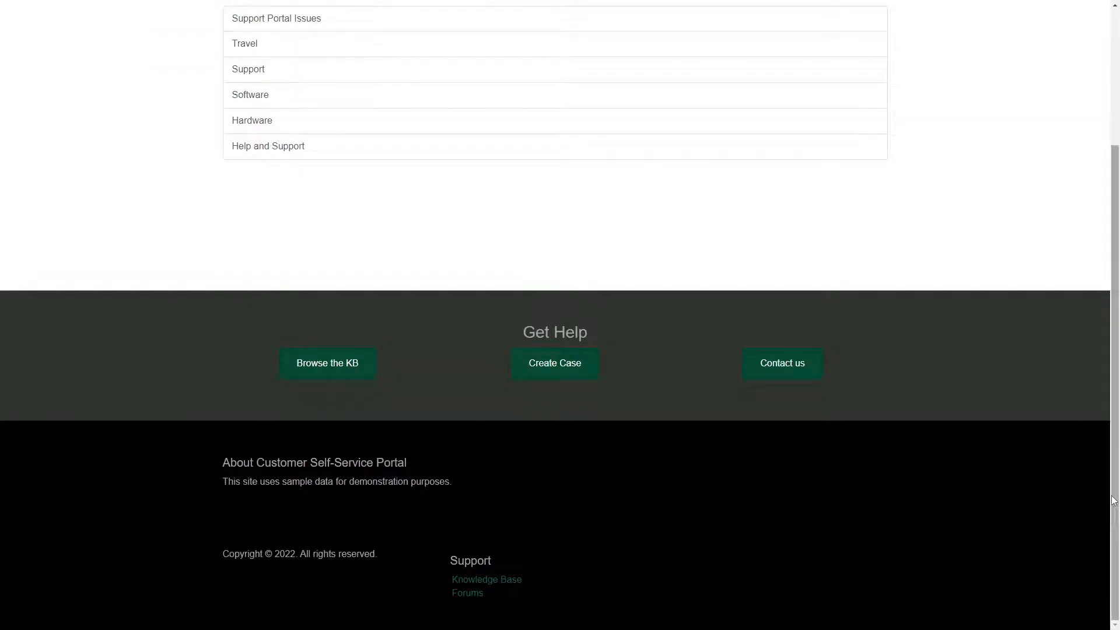
scroll("up", 3)
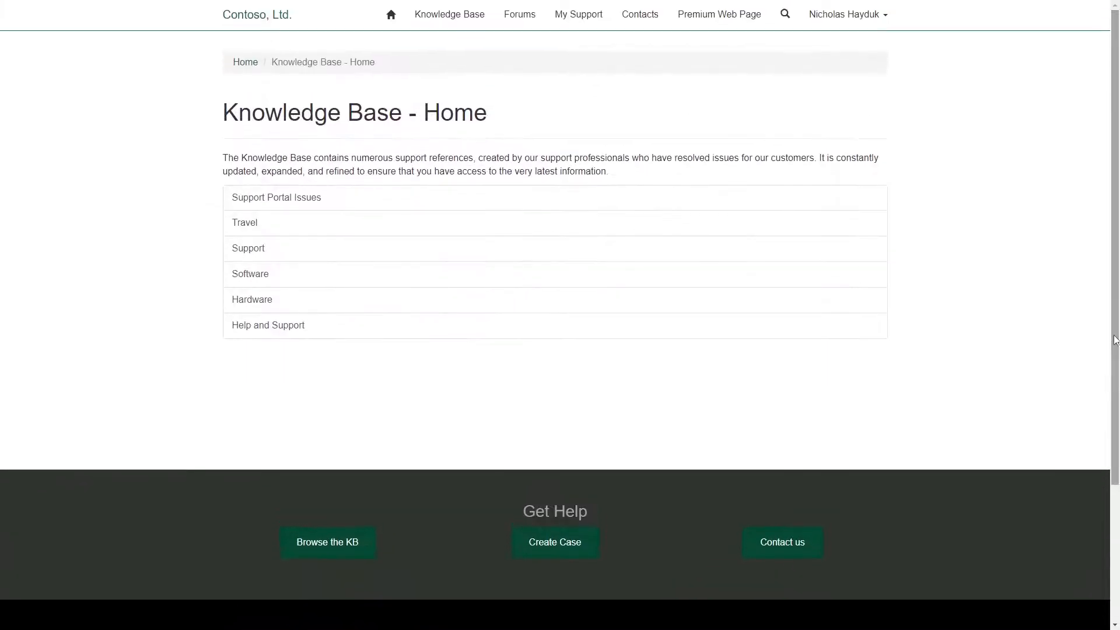
mouse_move(497, 67)
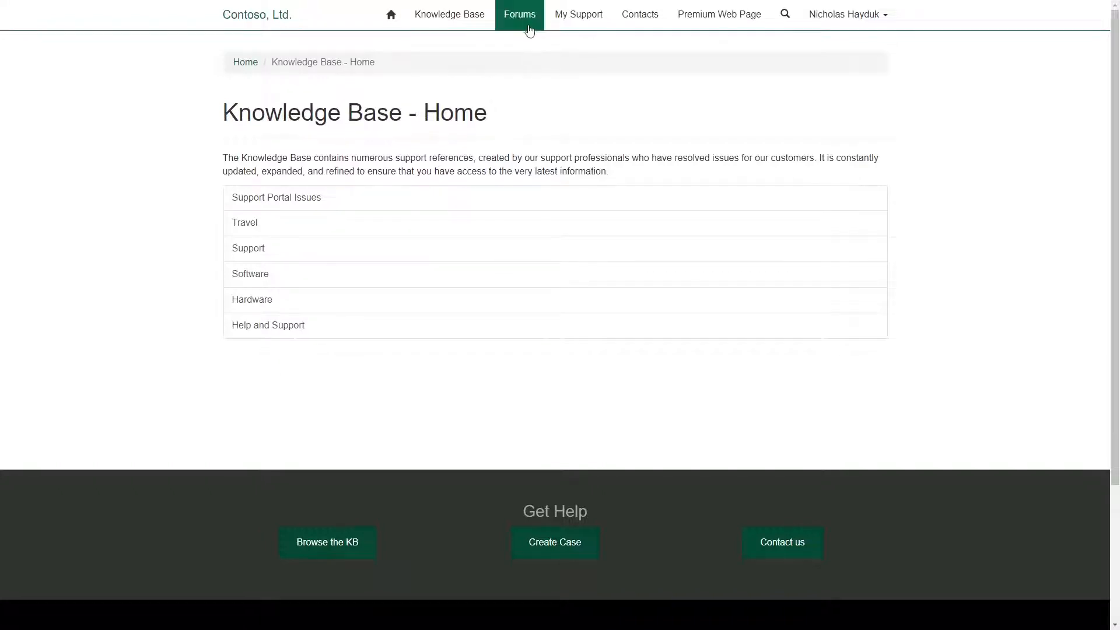
- Visit the Forums and My Support pages, ending on the list of open cases
left_click(519, 14)
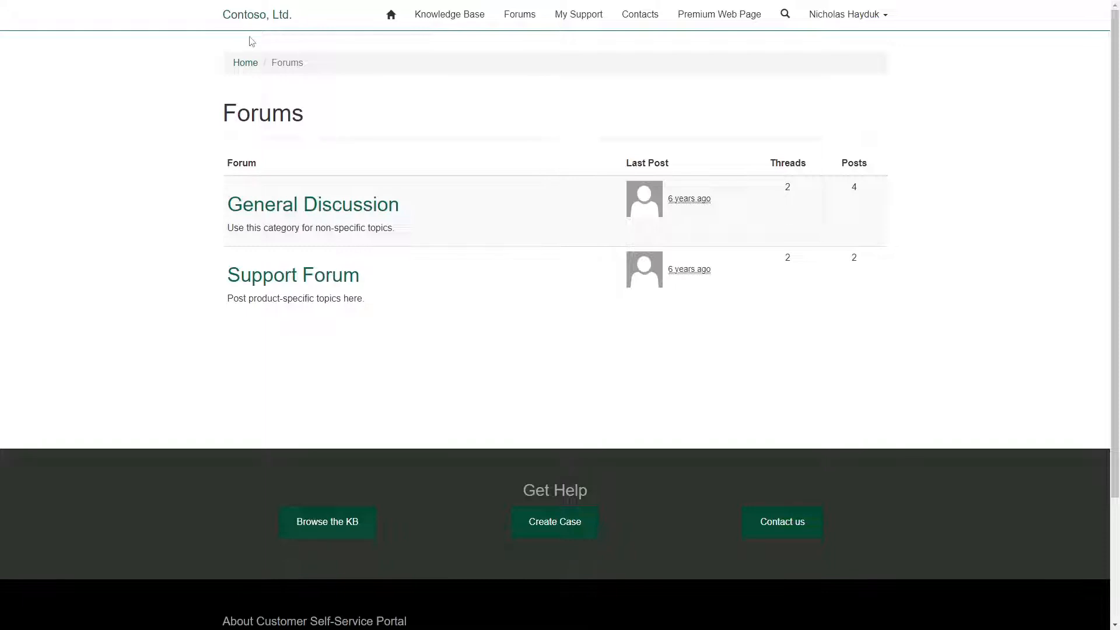
mouse_move(575, 33)
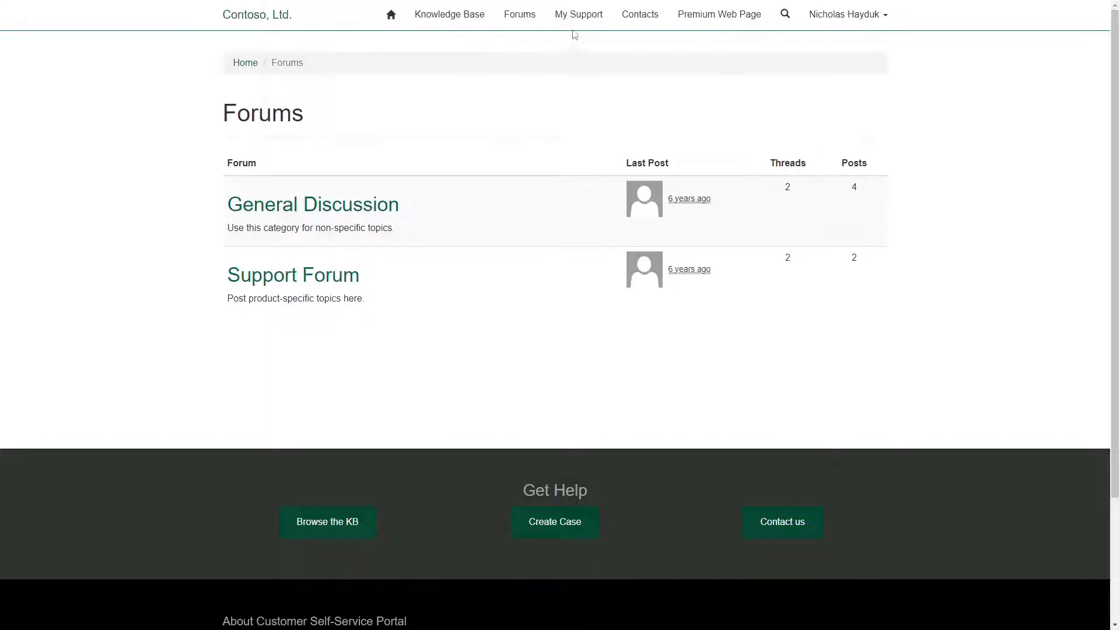
left_click(579, 14)
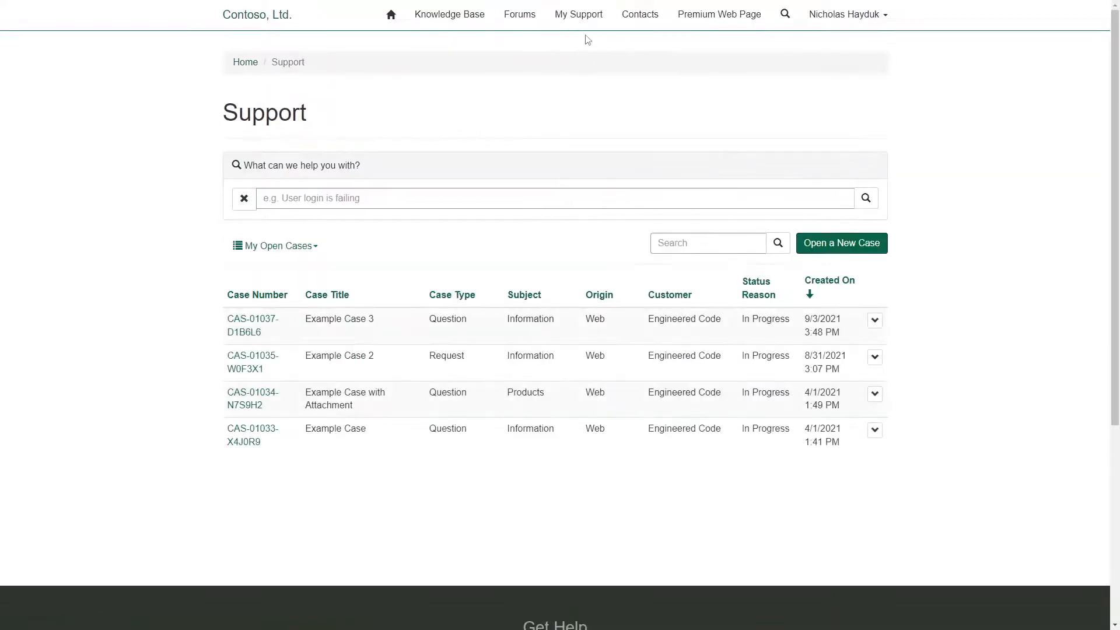
left_click(639, 14)
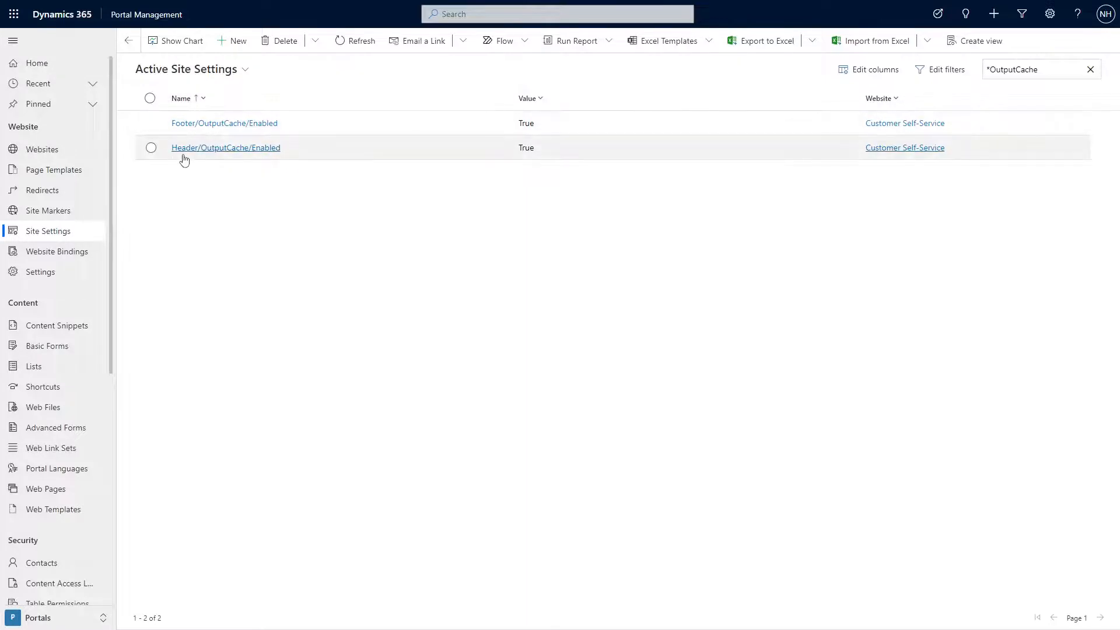
mouse_move(221, 142)
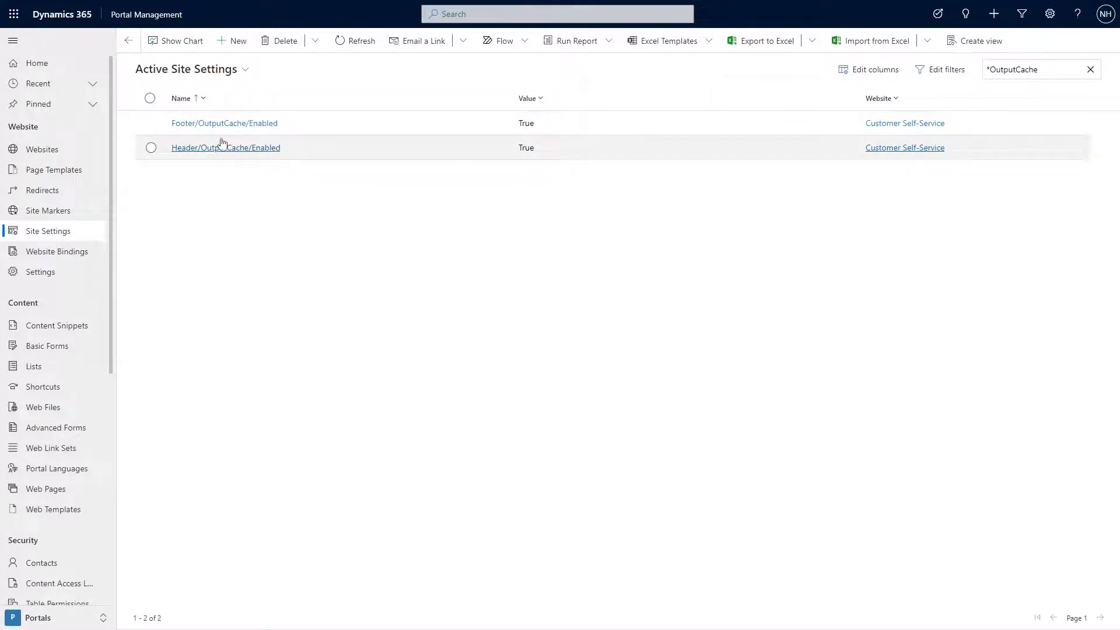
mouse_move(224, 122)
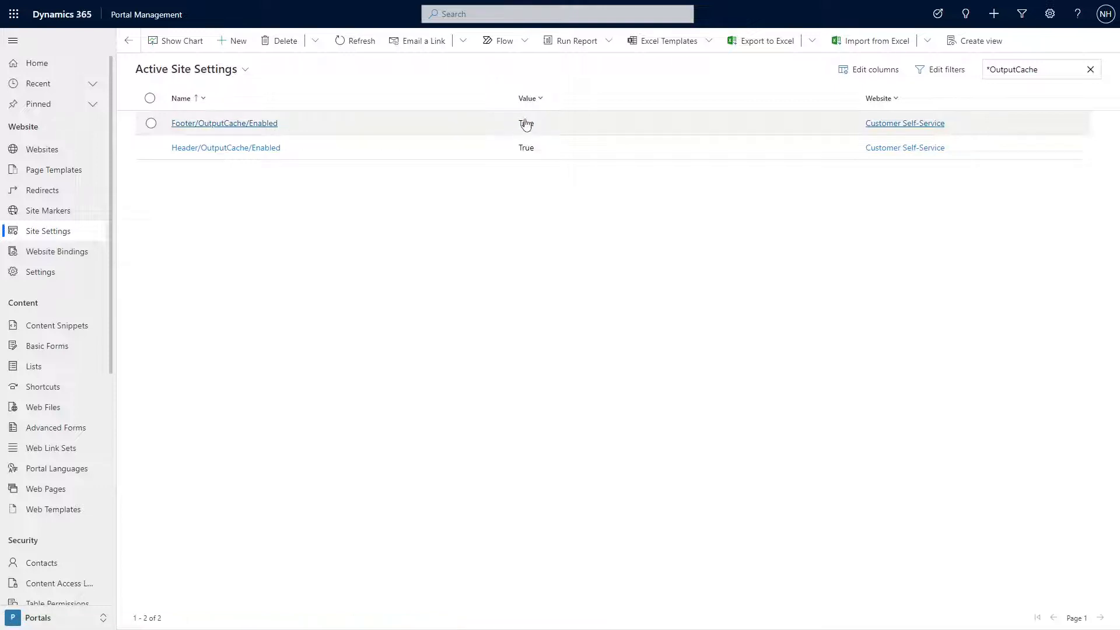
mouse_move(518, 155)
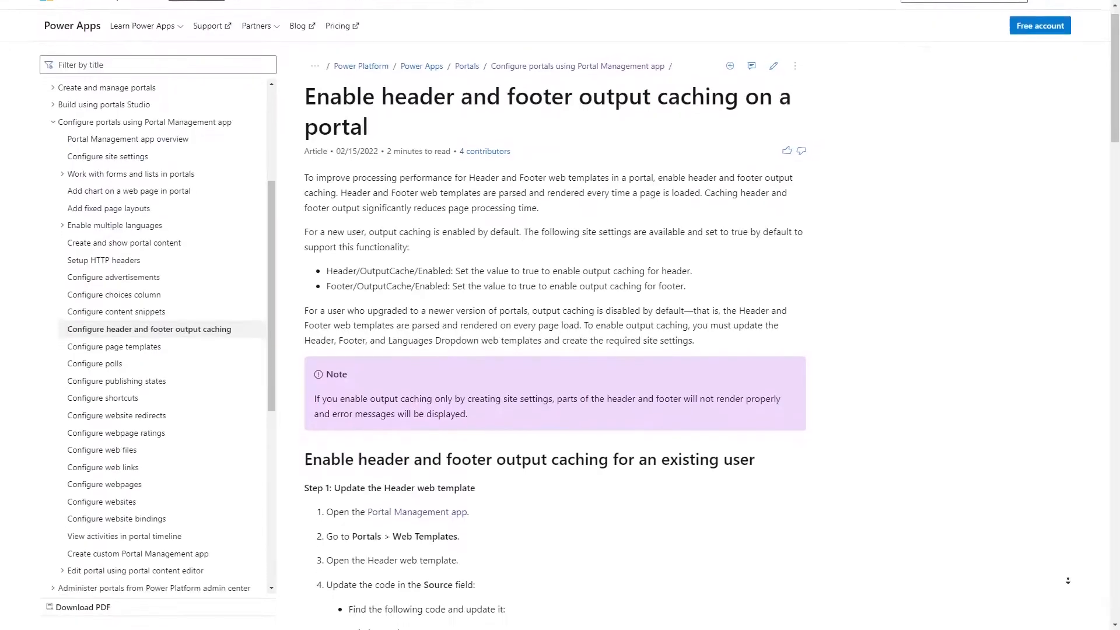
- Scroll through the Docs article to the header-template code steps for existing portal users
scroll("down", 3)
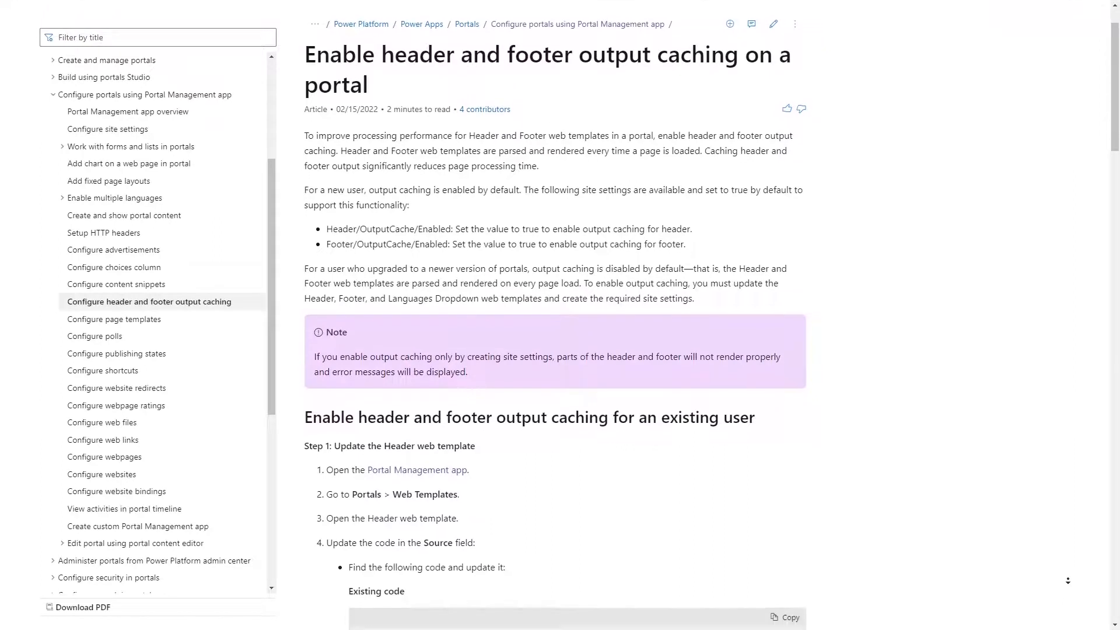
scroll("down", 3)
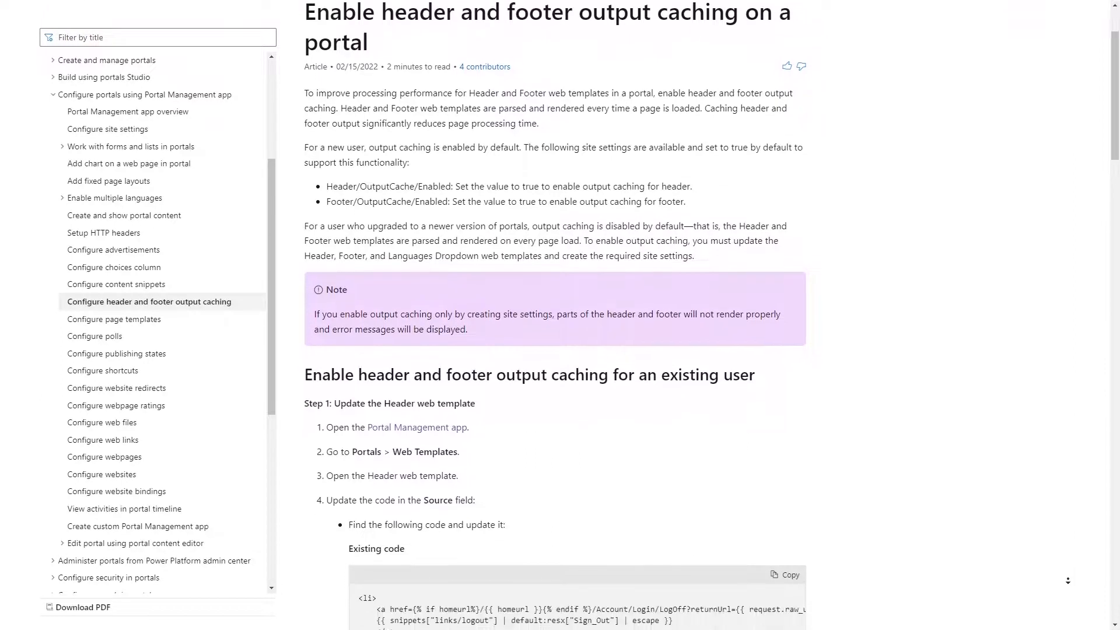
scroll("down", 3)
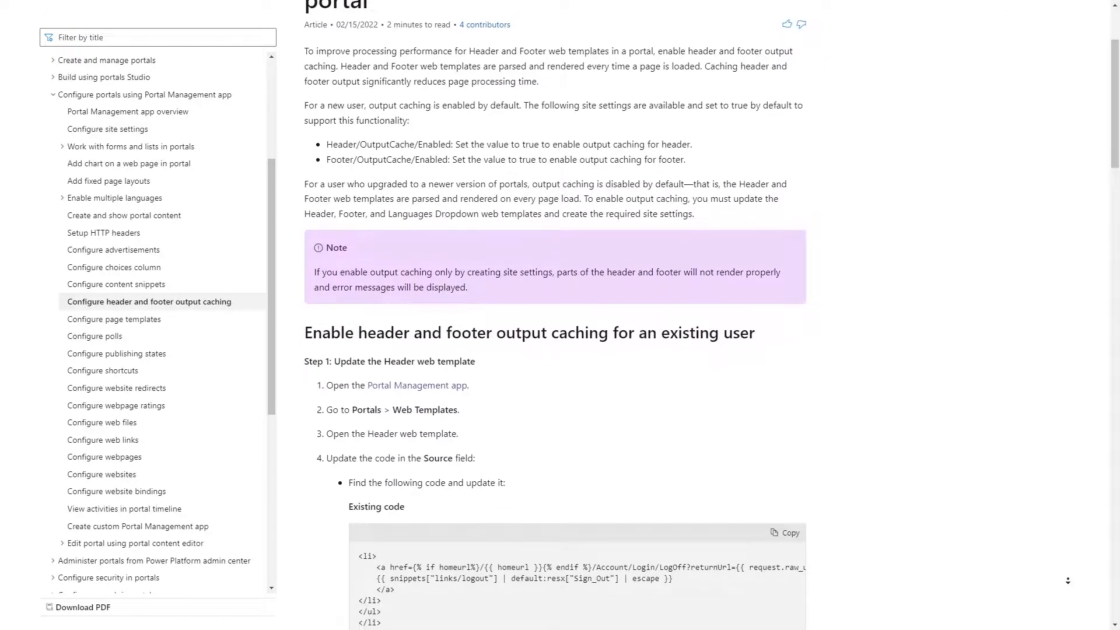
scroll("down", 3)
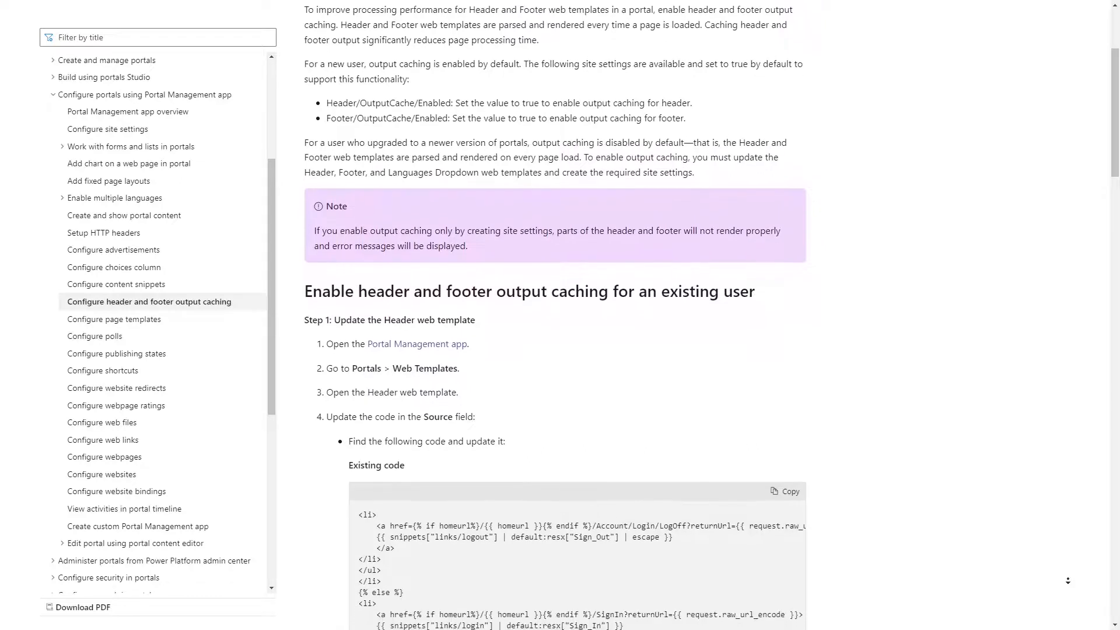
scroll("down", 3)
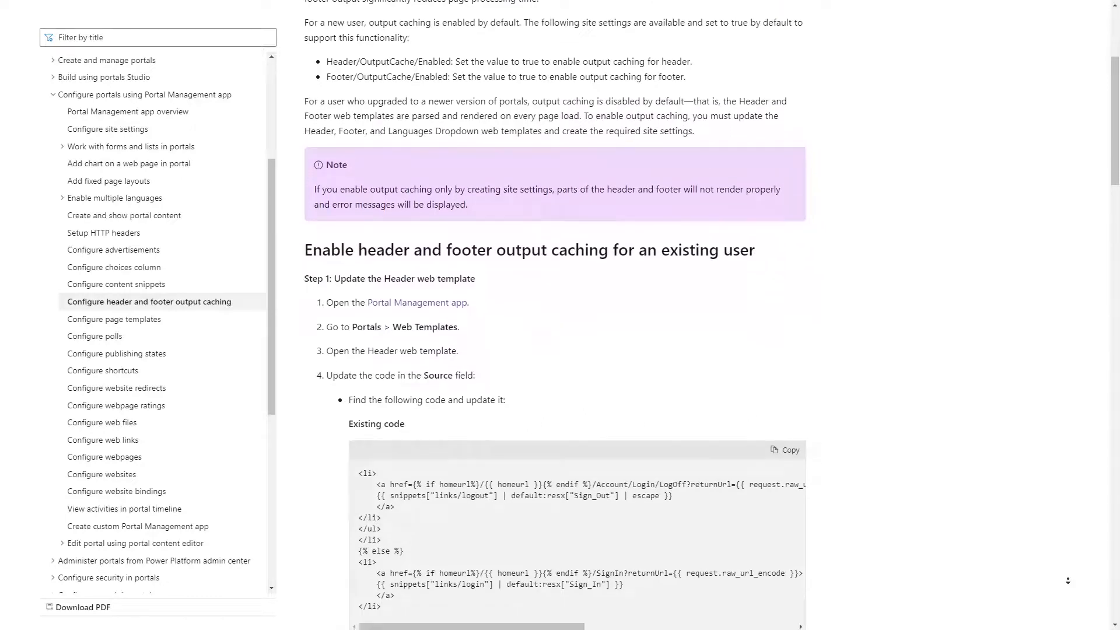
scroll("down", 3)
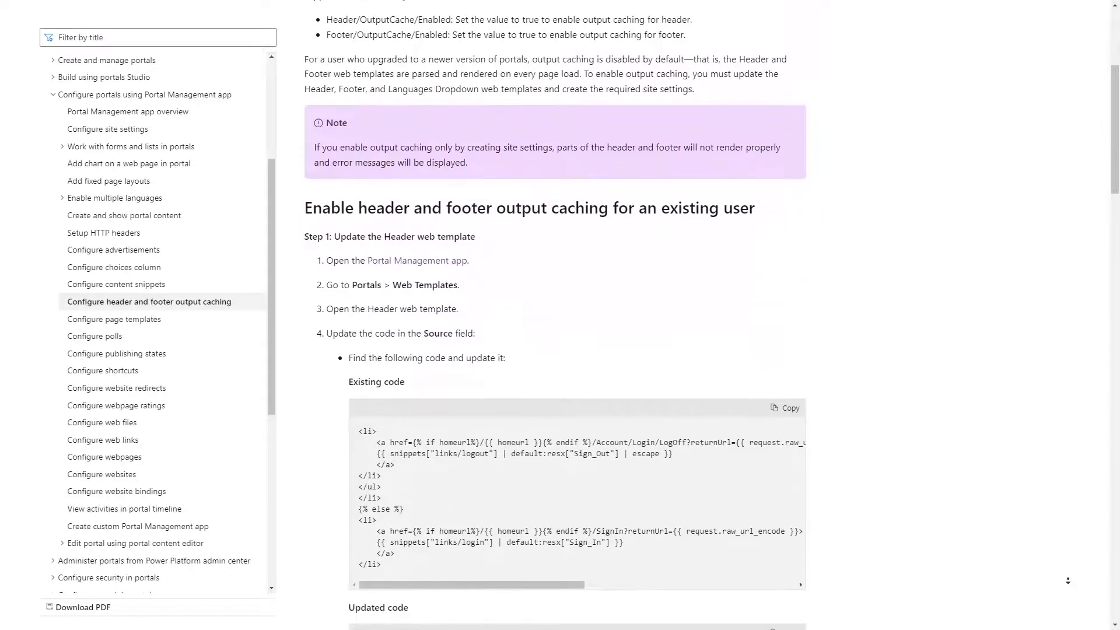
scroll("down", 3)
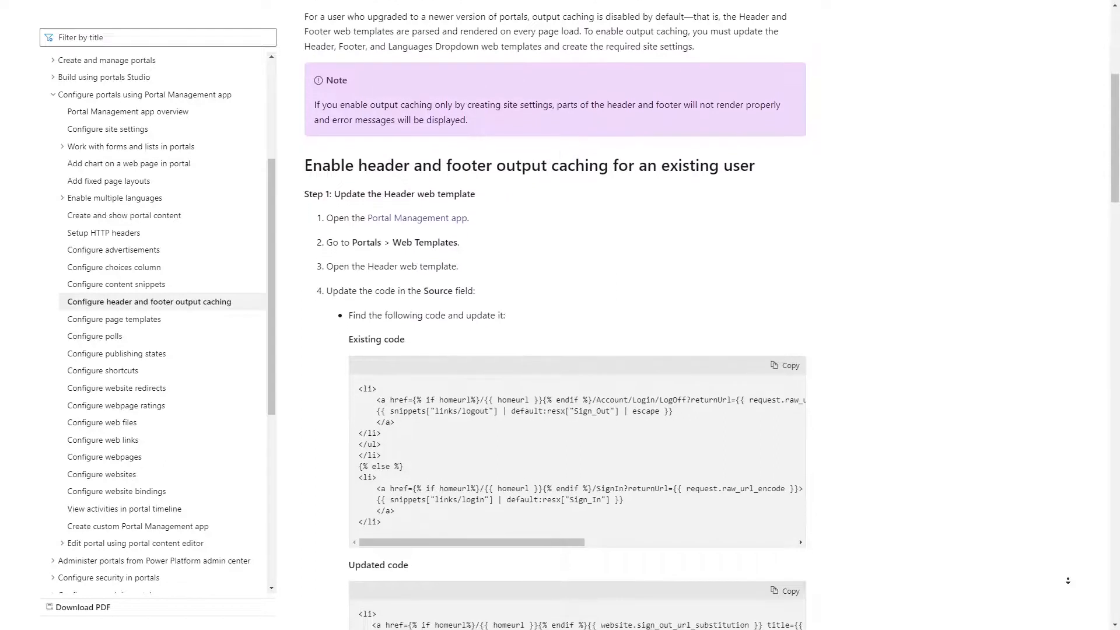
scroll("down", 3)
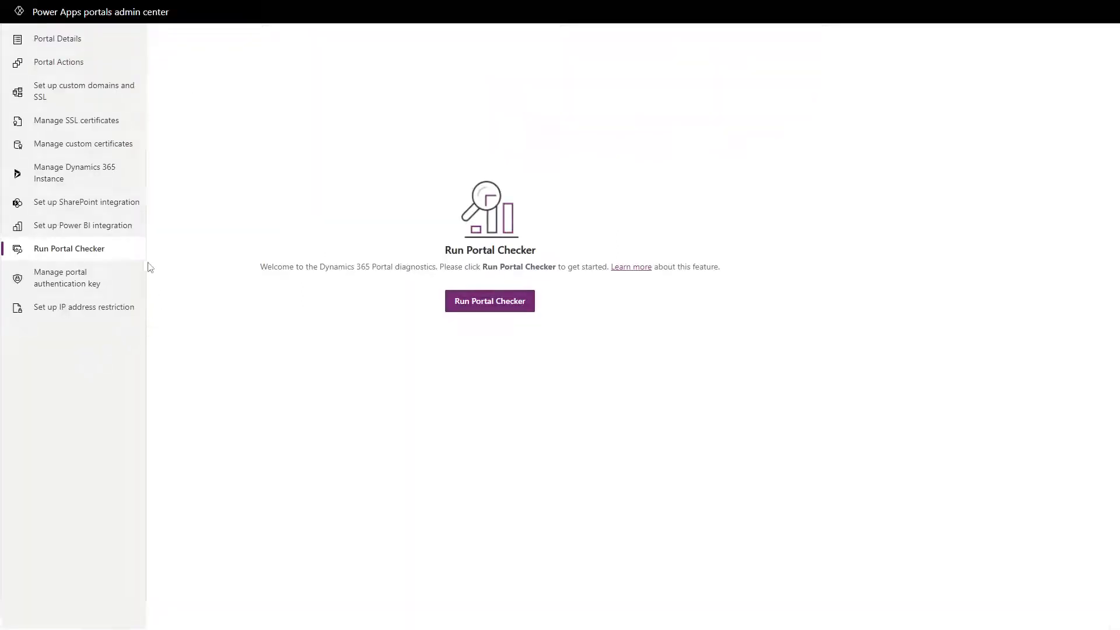
mouse_move(420, 334)
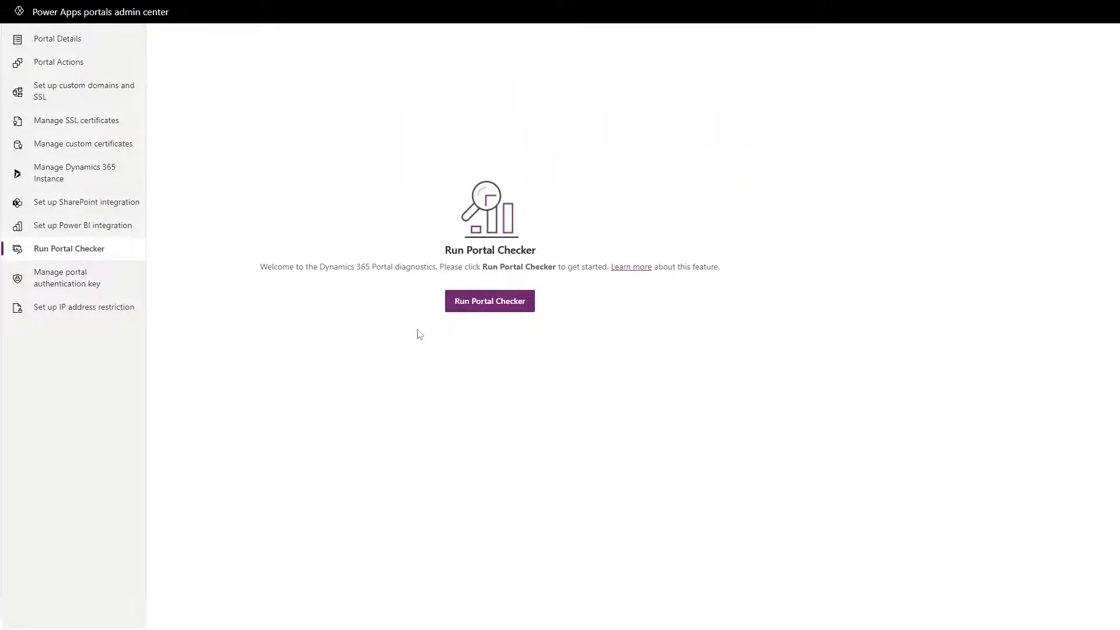
mouse_move(509, 315)
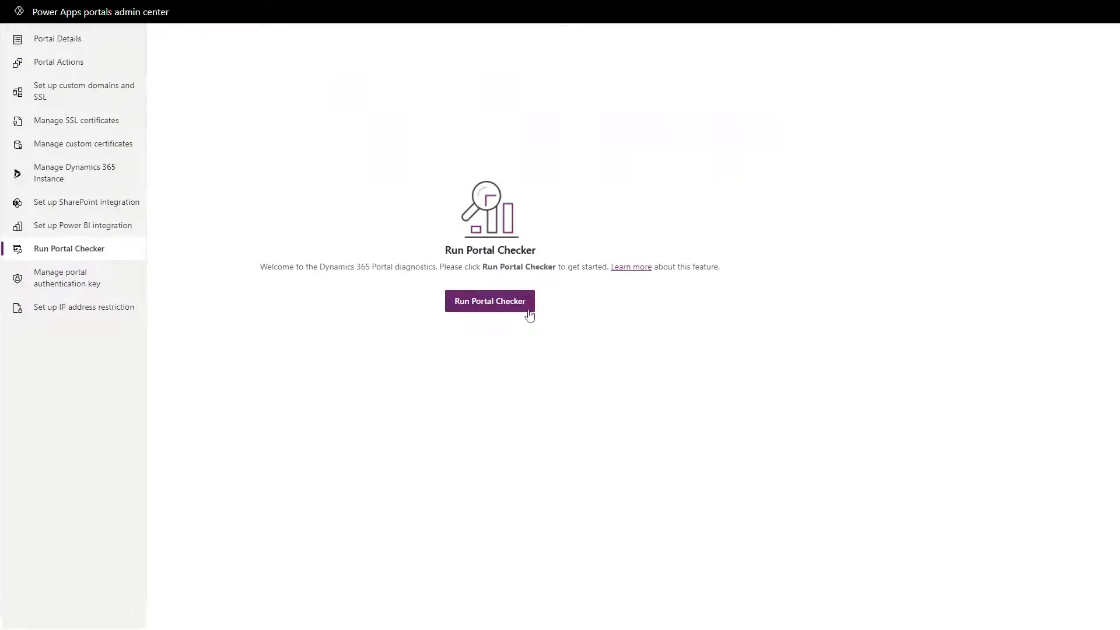
mouse_move(564, 314)
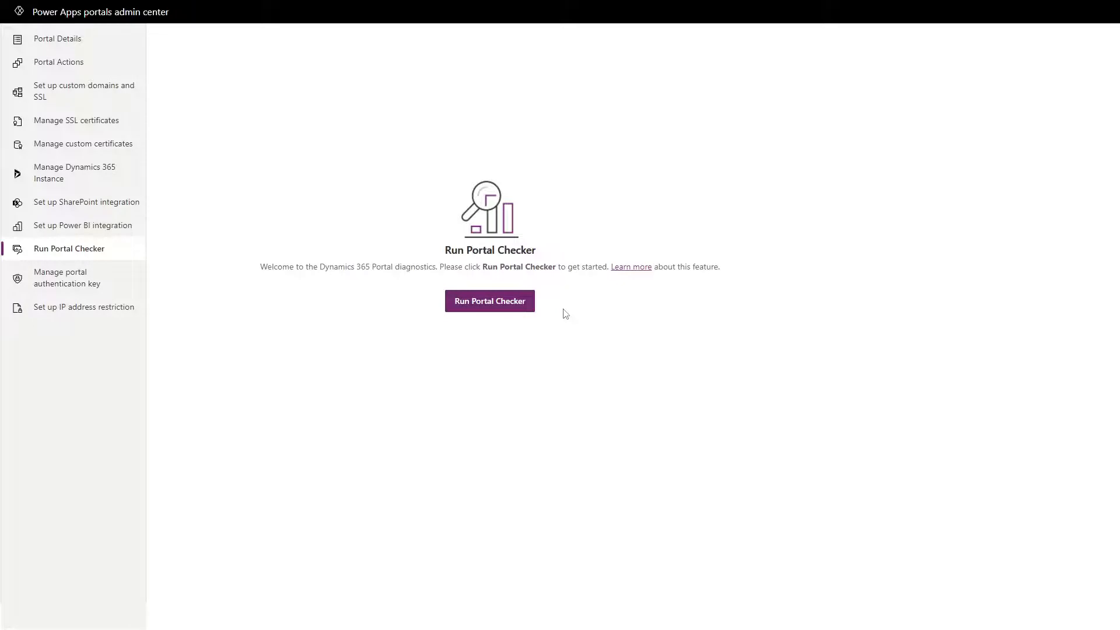